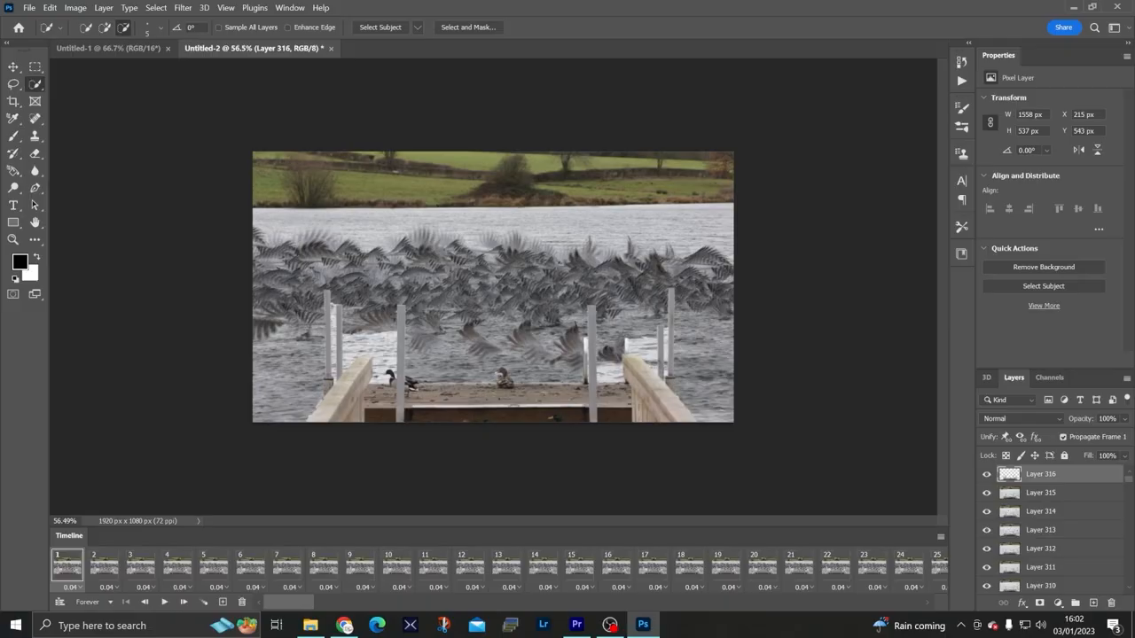
mouse_move(1019, 418)
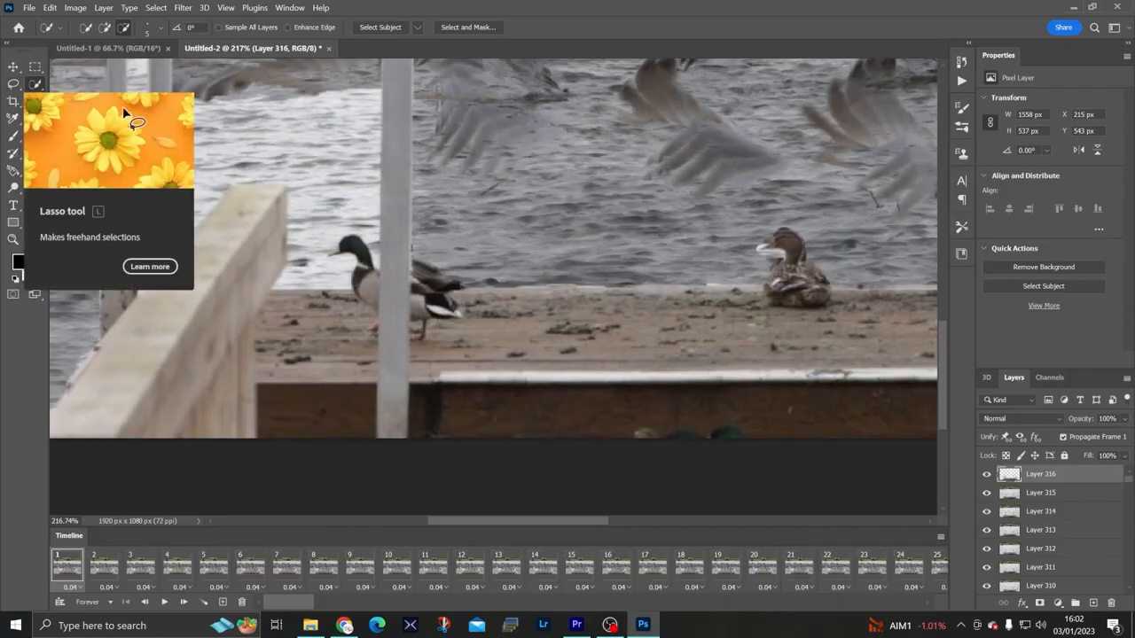
With a soft round Eraser, clear a round patch of Layer 316 over the left mallard's head
left_click(14, 121)
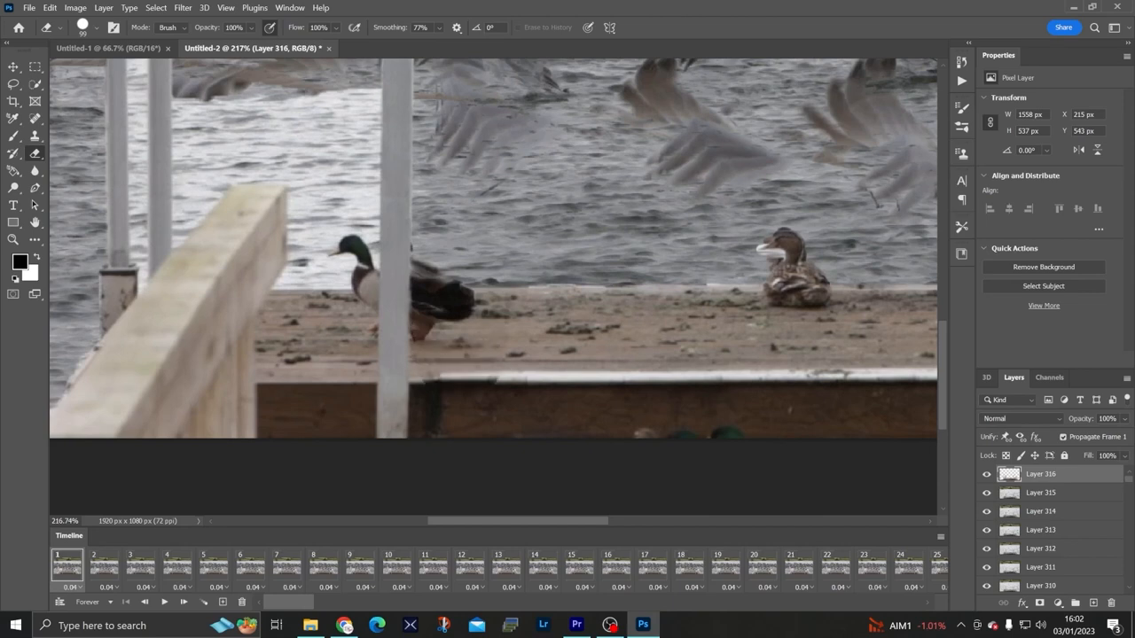
left_click(333, 257)
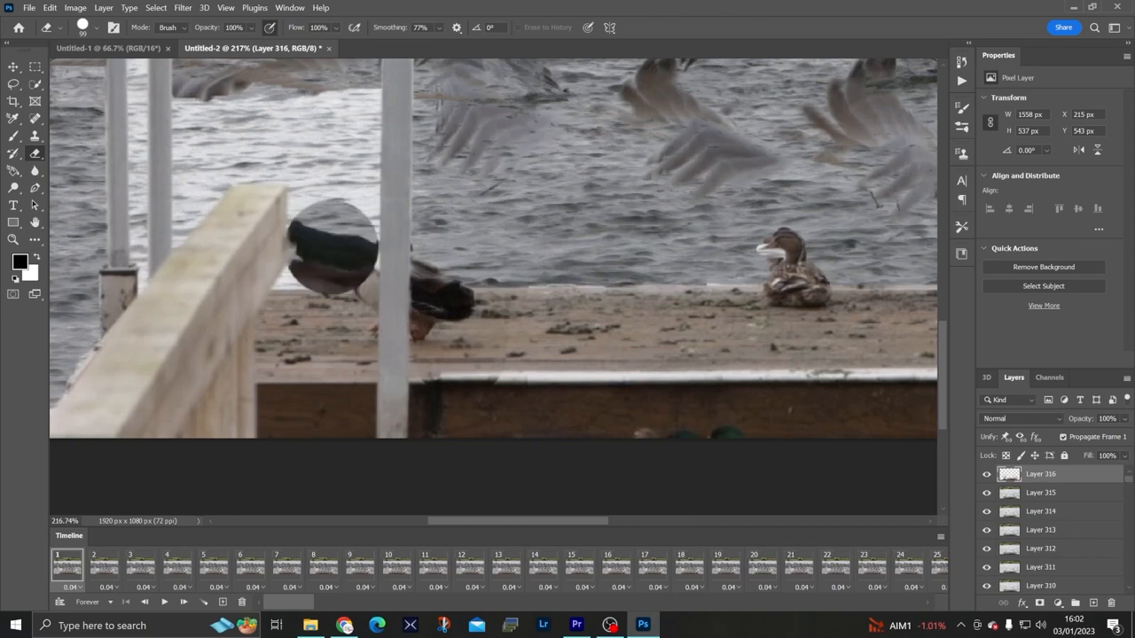